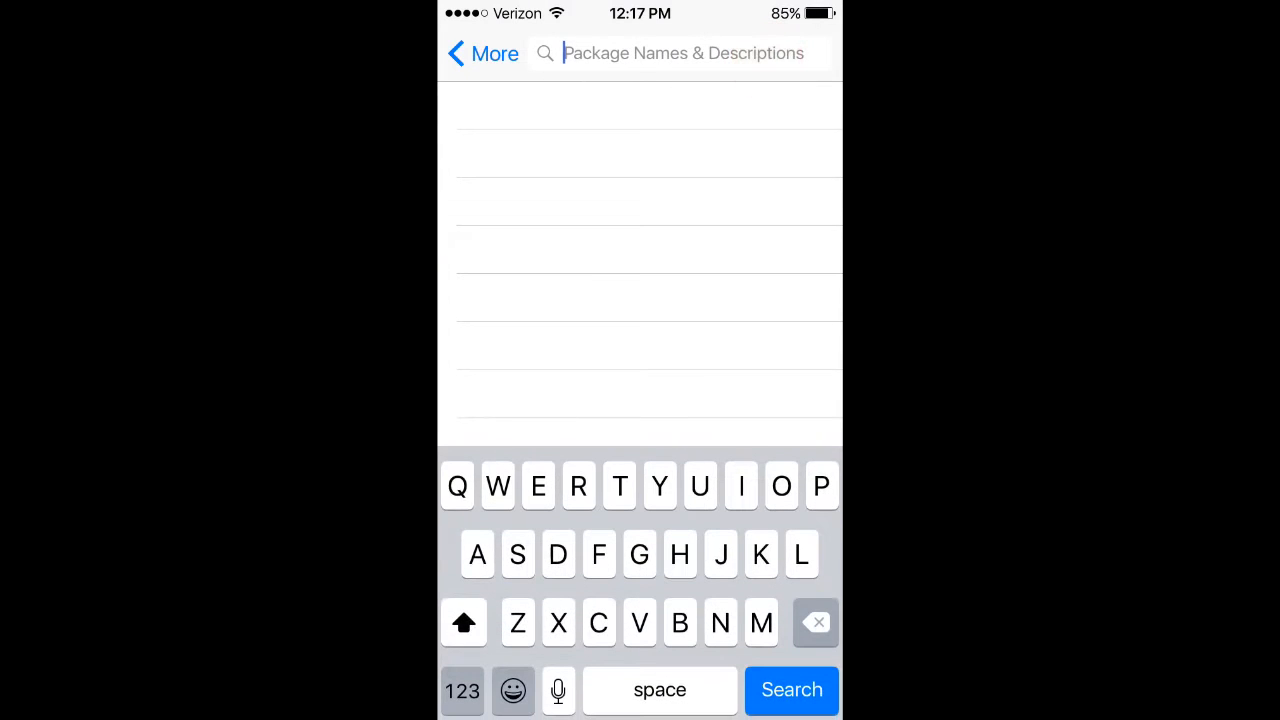
Step: Search Cydia for 'Antre' and view the AntRec HD screen recorder package details
{"action": "type", "text": "Antre"}
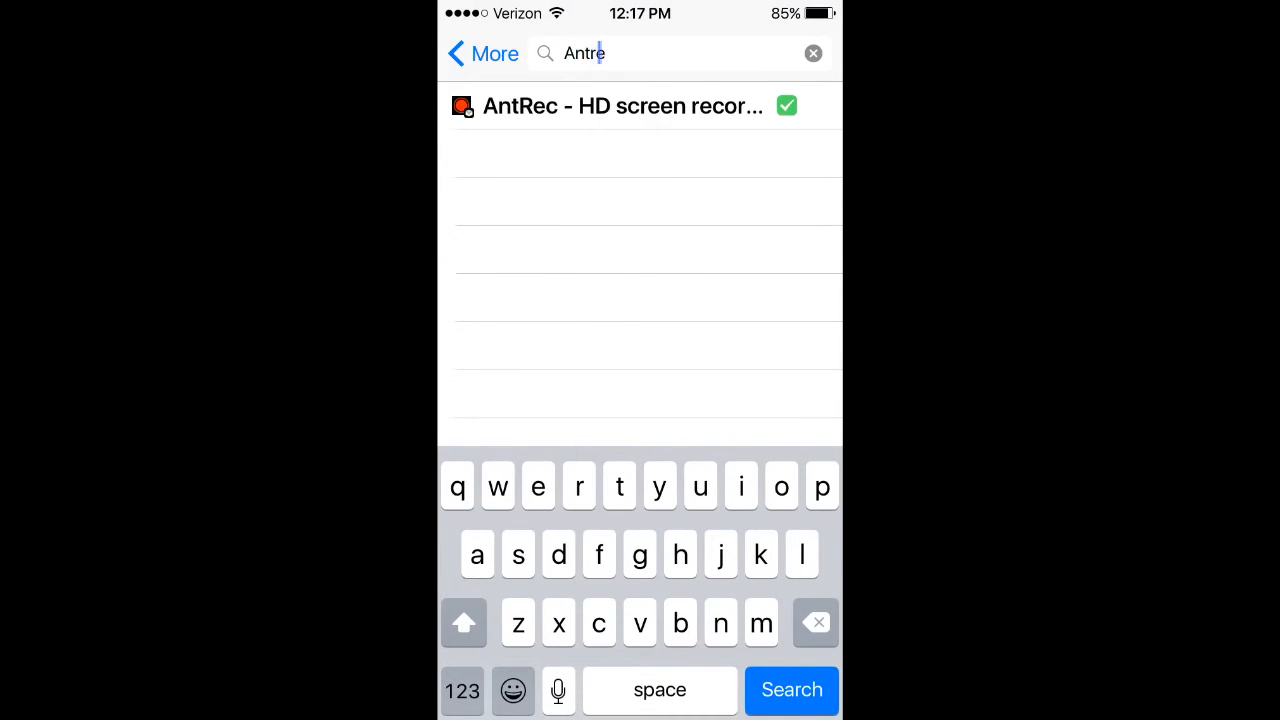
{"action": "left_click", "coordinate": [620, 106]}
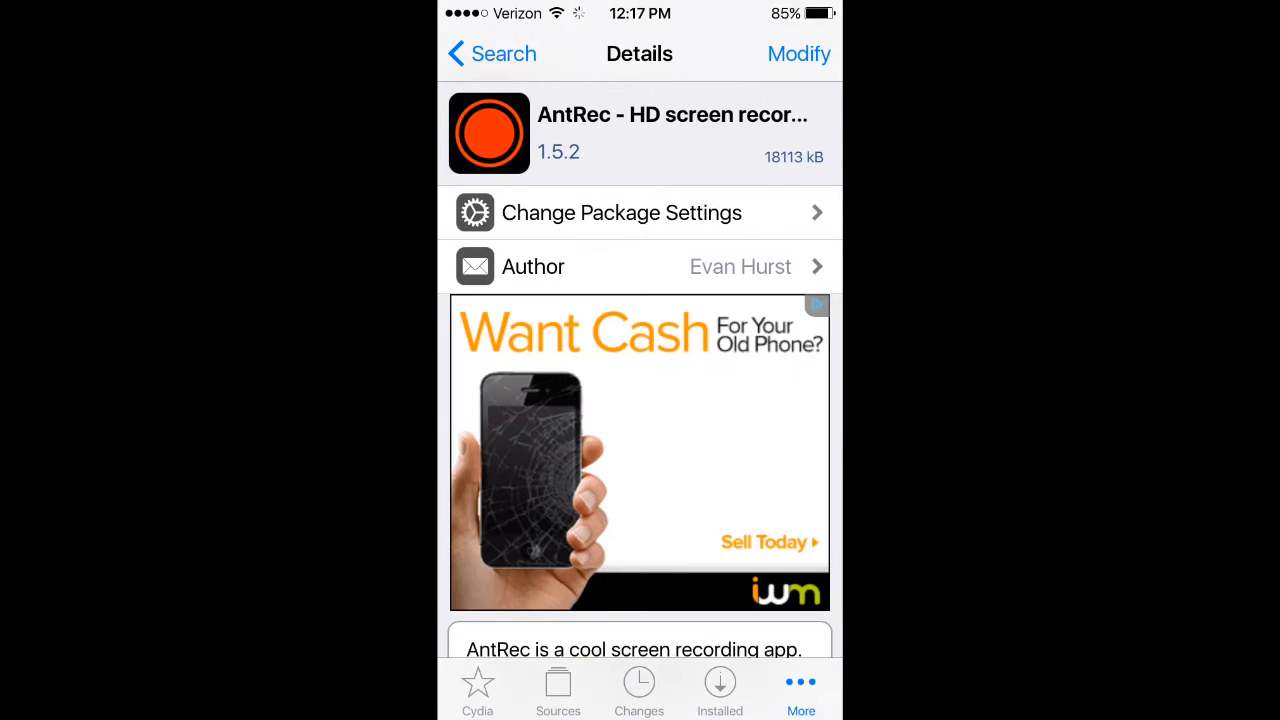
Step: Use Modify on the AntRec package and return to the home screen
{"action": "left_click", "coordinate": [798, 54]}
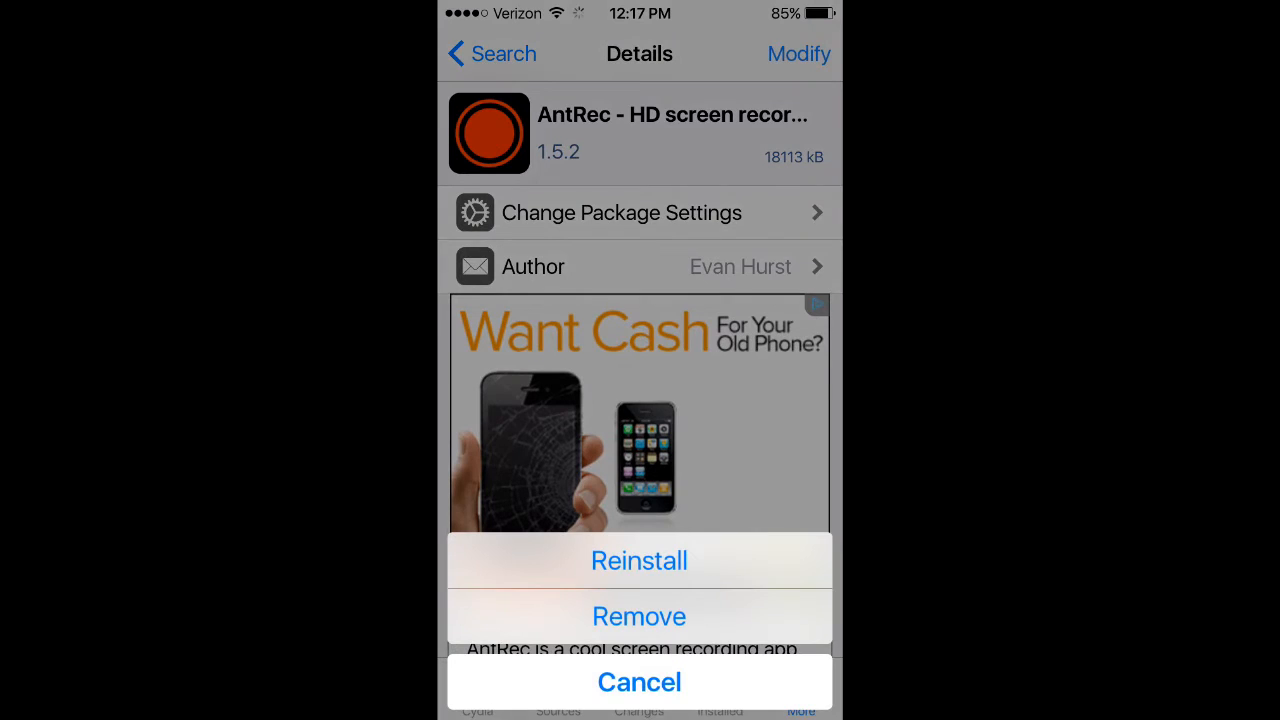
{"action": "left_click", "coordinate": [640, 682]}
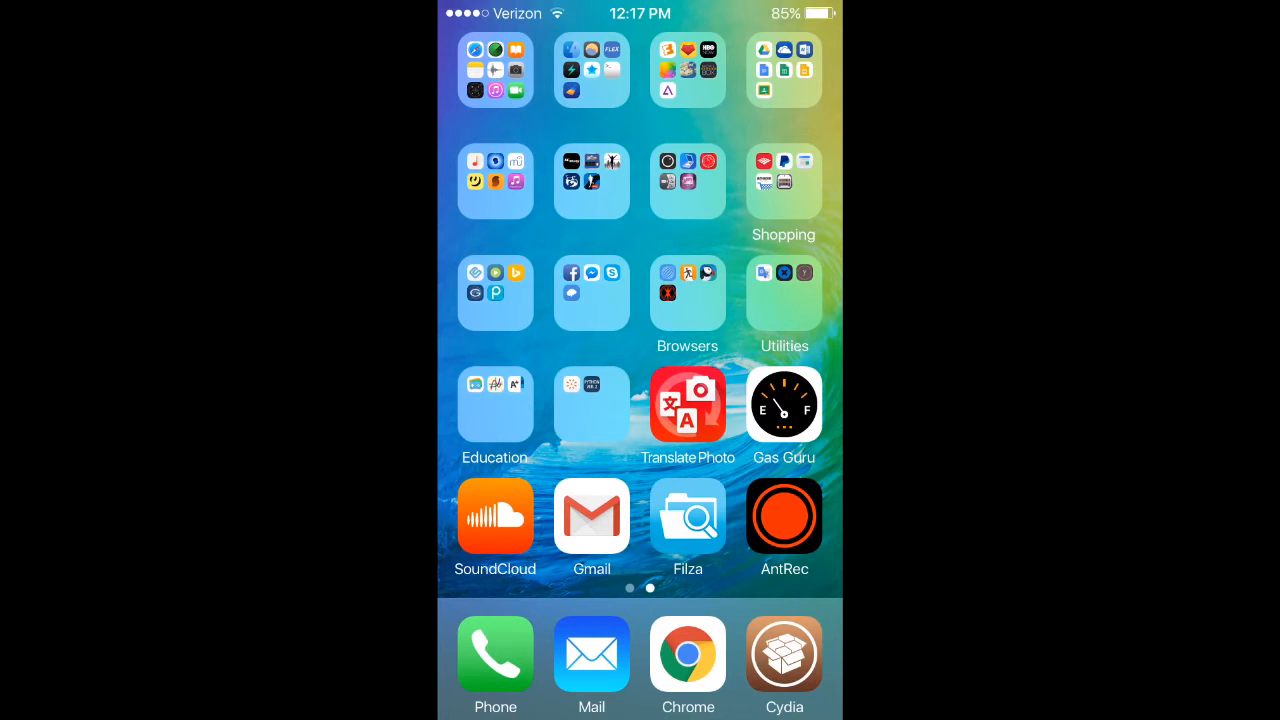
Step: Launch AntRec and view its Video Orientation setting, with Portrait checked
{"action": "left_click", "coordinate": [784, 516]}
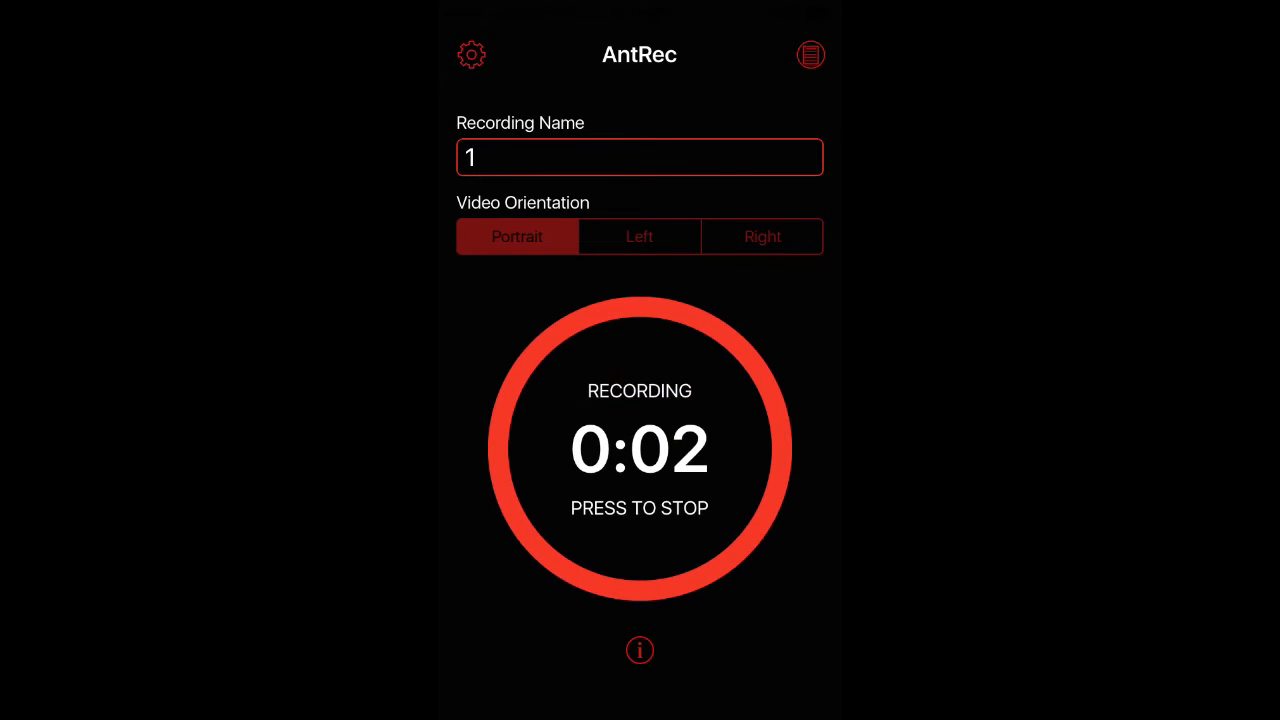
{"action": "left_click", "coordinate": [472, 54]}
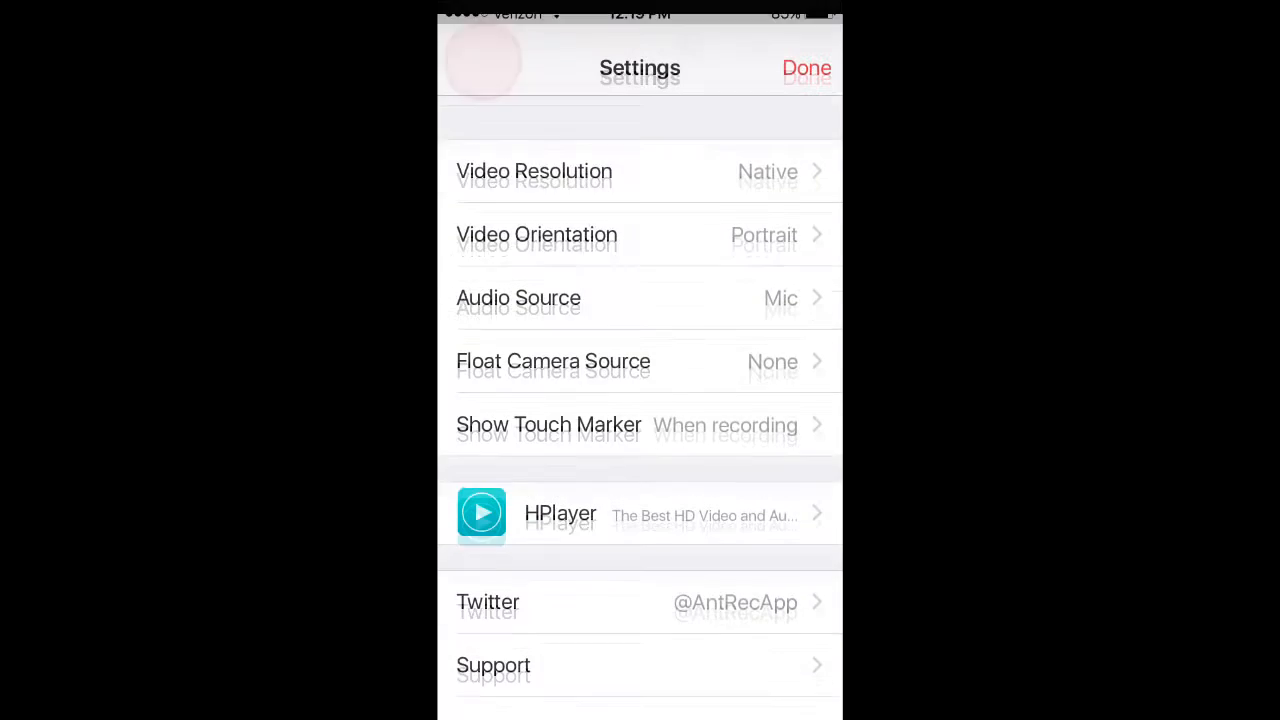
{"action": "left_click", "coordinate": [536, 234]}
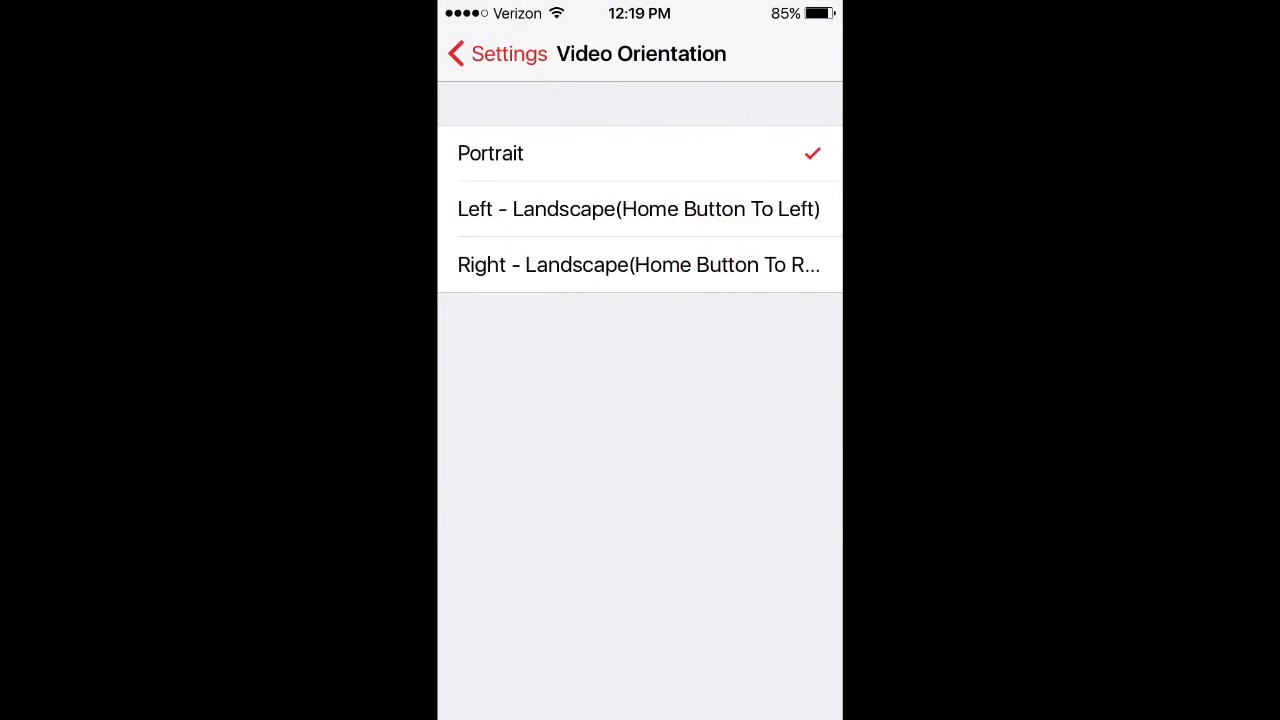